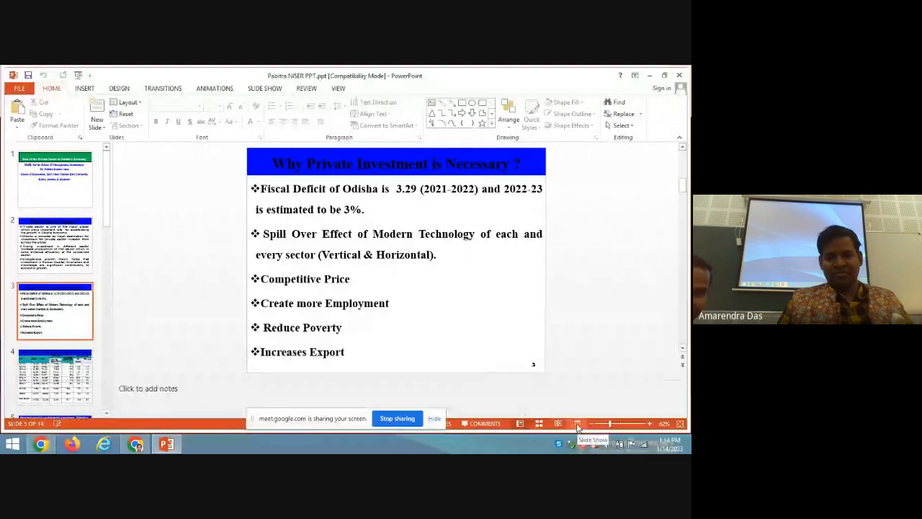
# - Narrate slide 6 'Why Private Sector?' and advance through the sector growth table to slide 8
pyautogui.click(577, 424)
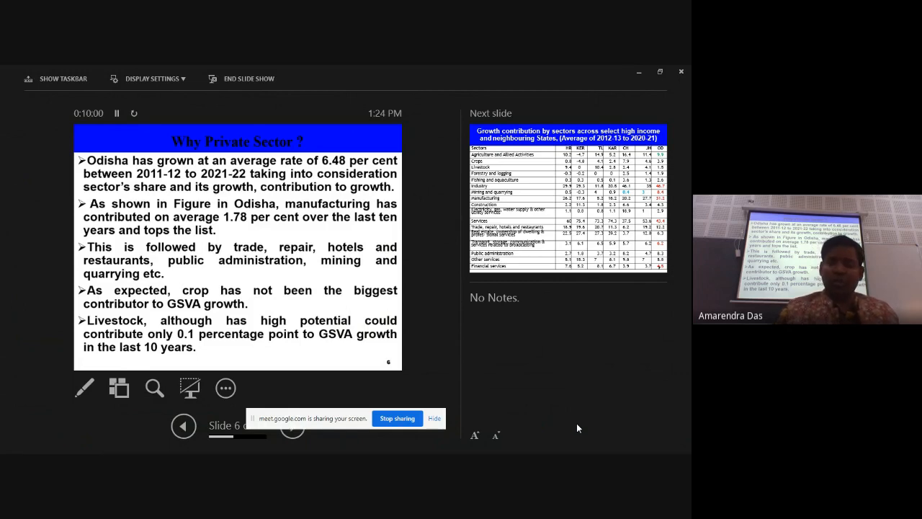
pyautogui.click(291, 427)
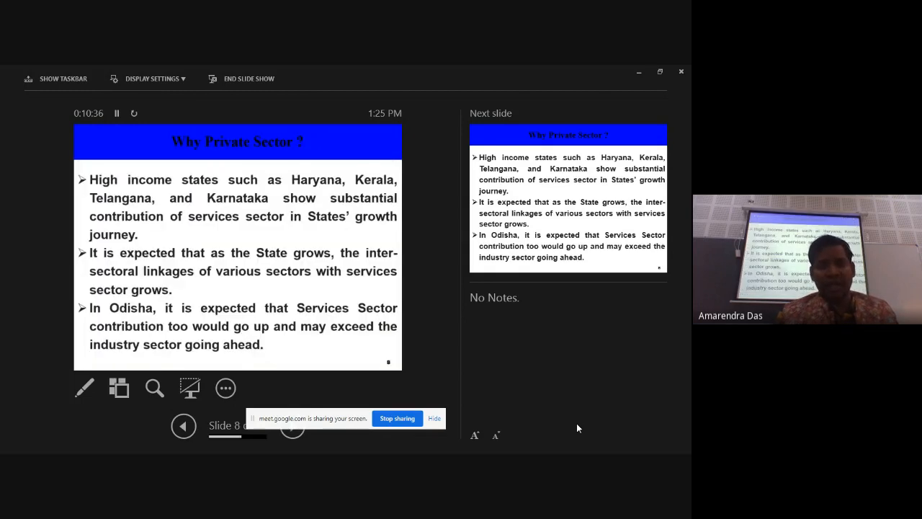
# - Step back from slide 8 to slide 7, the sector growth-contribution table
pyautogui.click(184, 427)
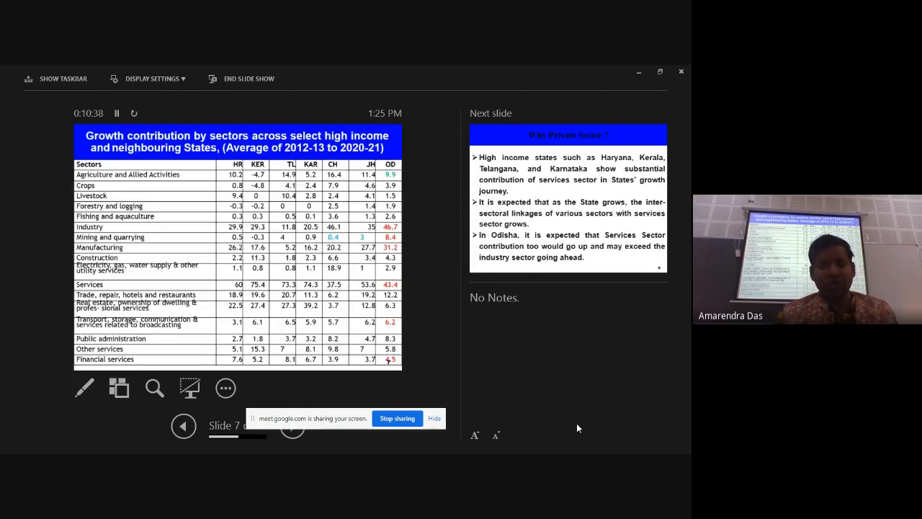